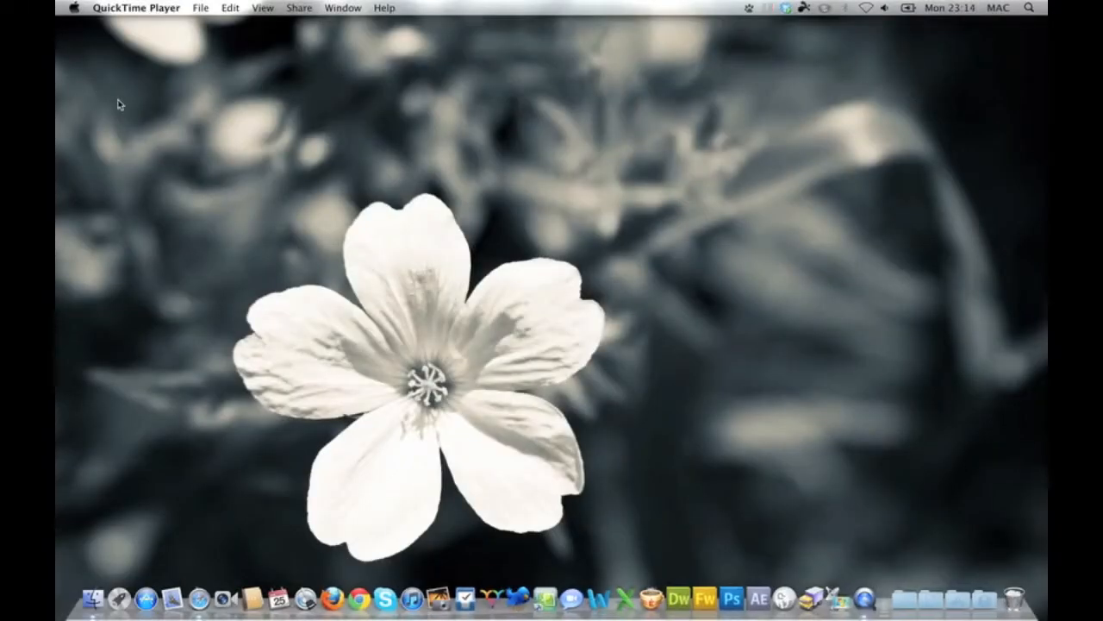
mouse_move(394, 204)
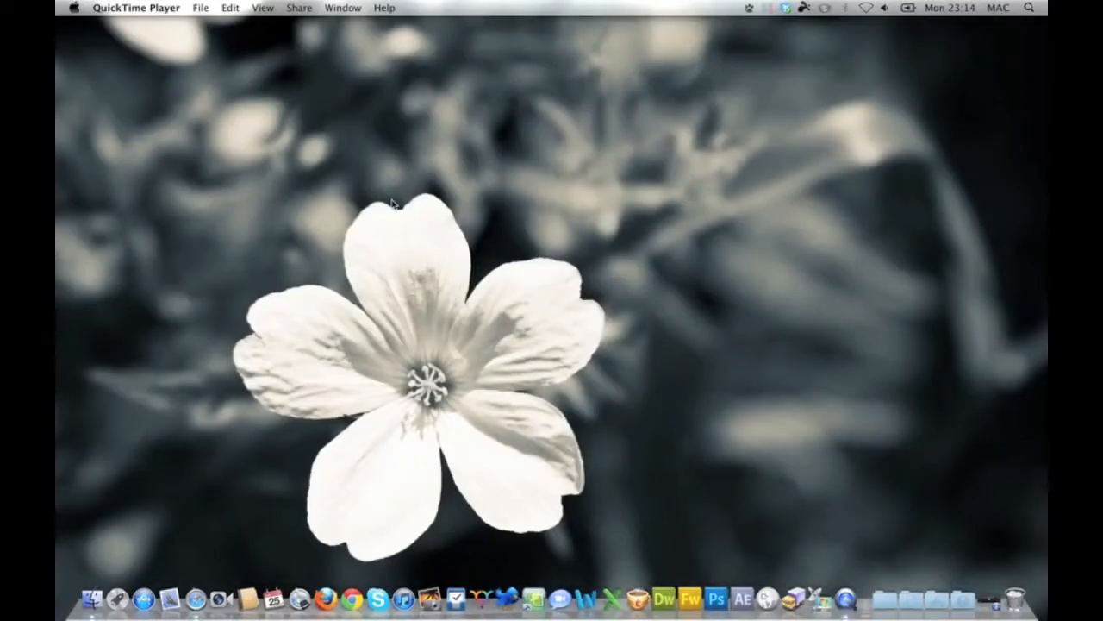
mouse_move(717, 600)
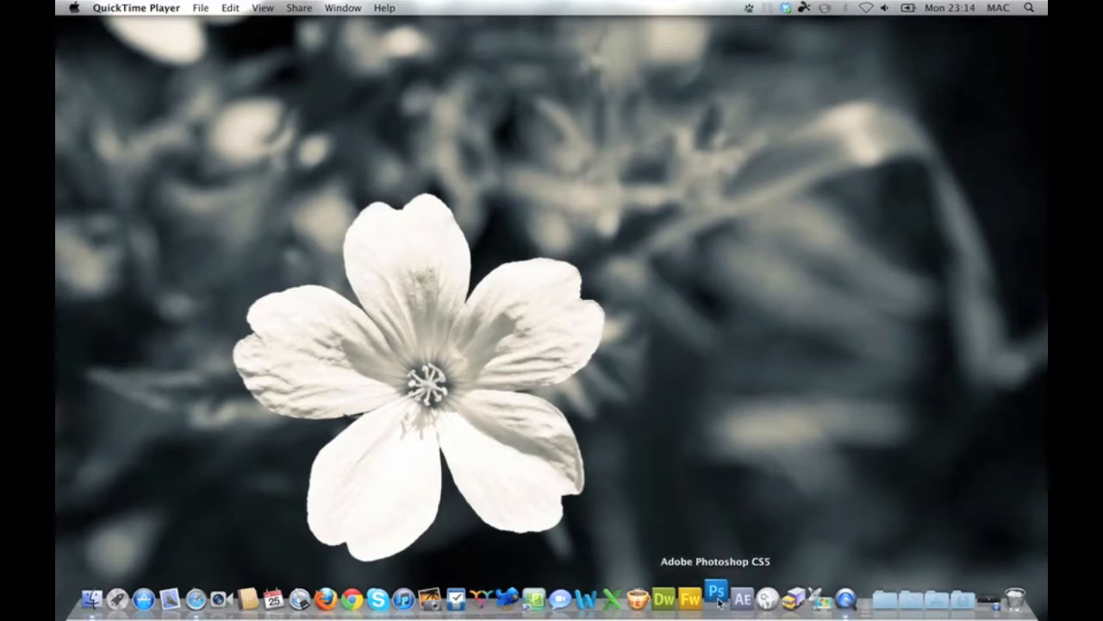
- Launch Photoshop from the Dock and then quit it again
left_click(718, 598)
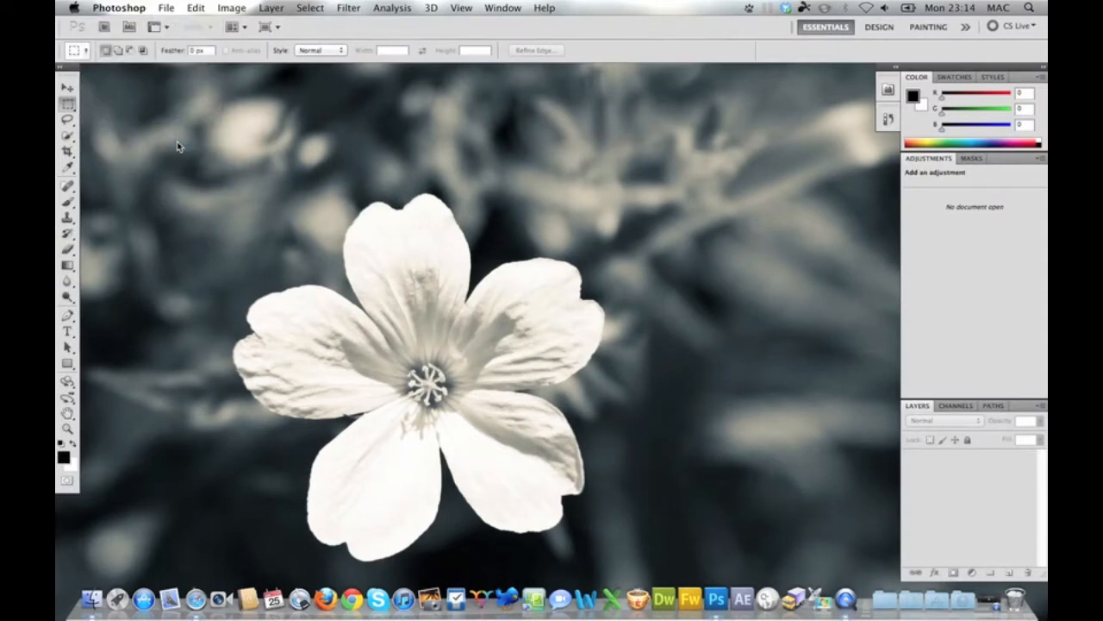
mouse_move(562, 376)
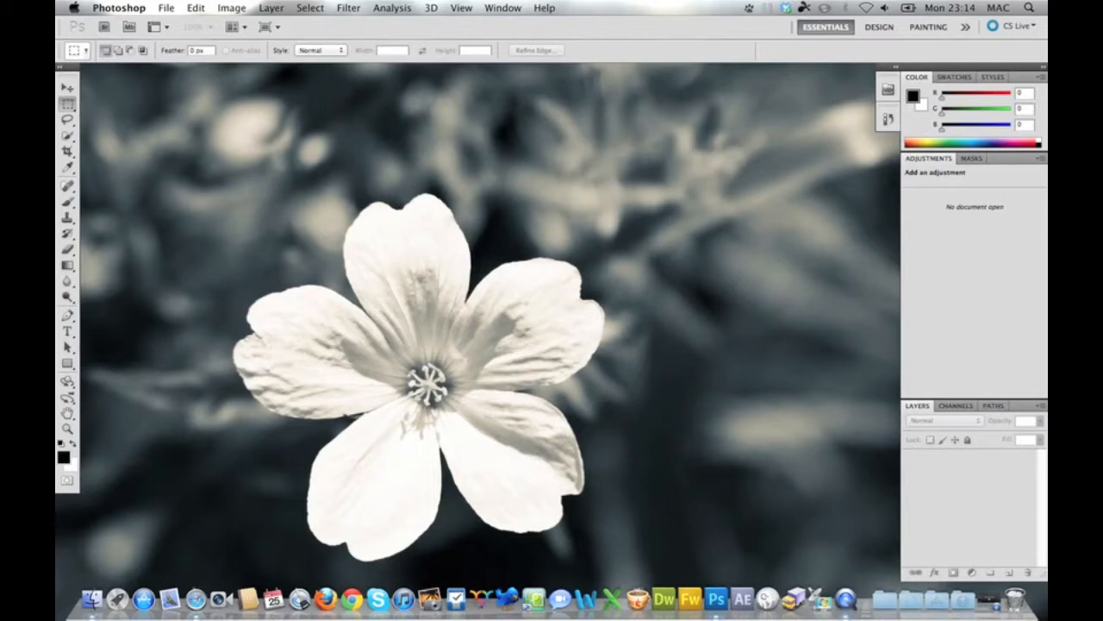
left_click(117, 7)
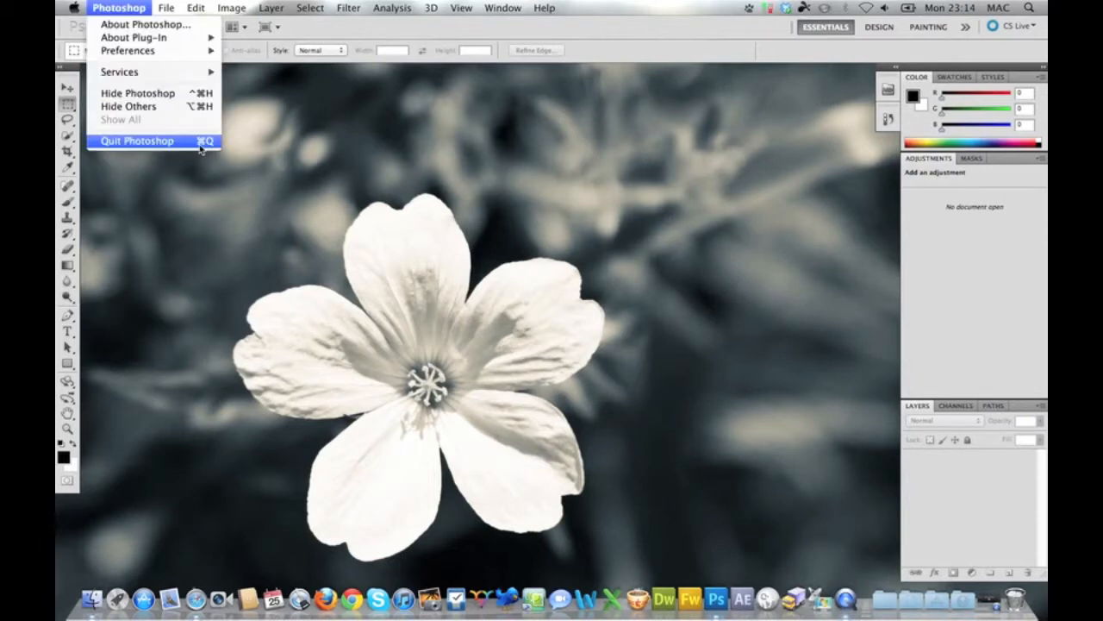
left_click(136, 141)
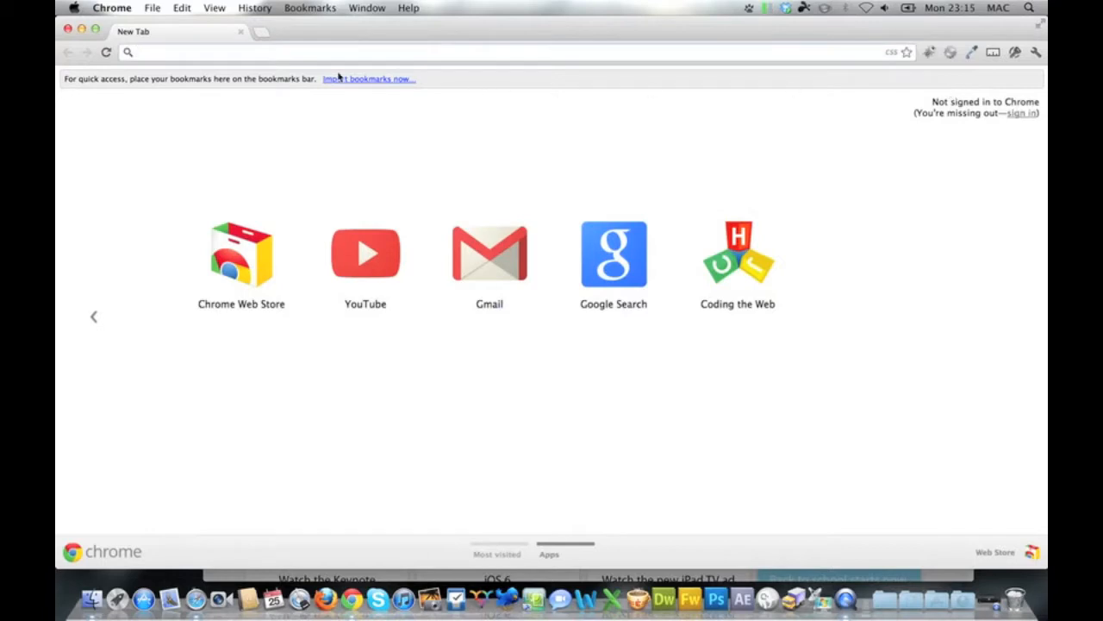
- Start entering the search term test in Chrome's address bar
type("test")
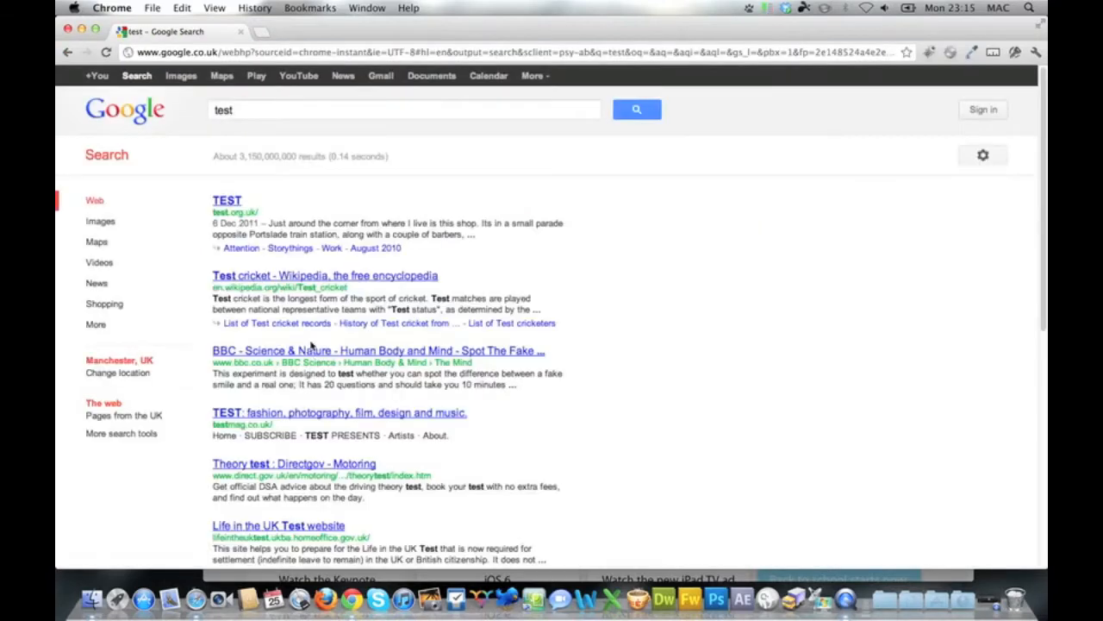
mouse_move(494, 75)
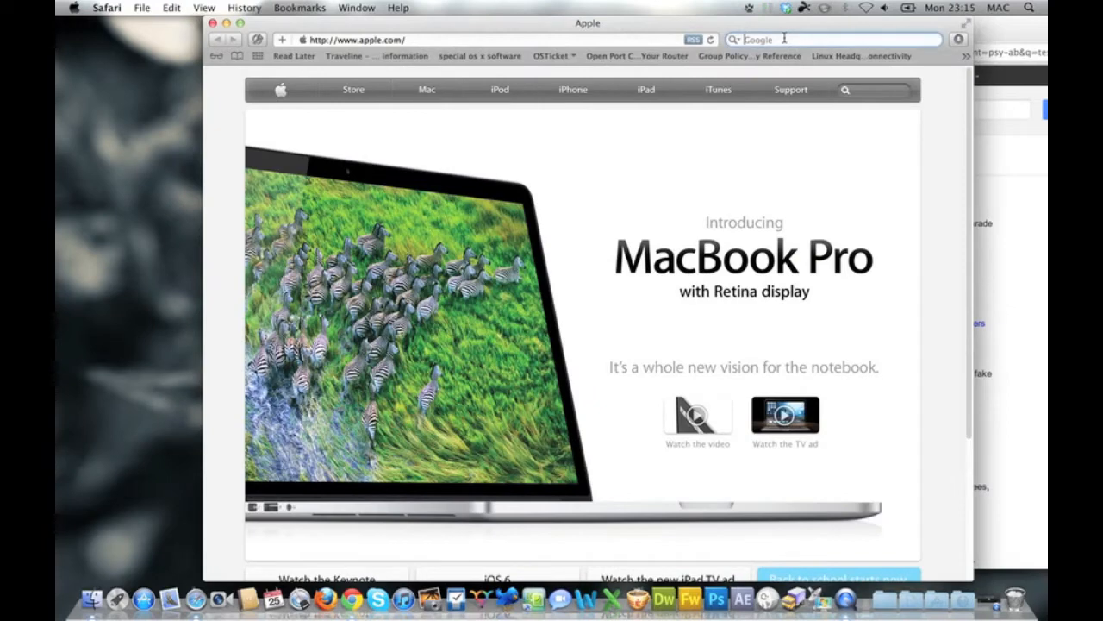
- Search Google for test in Safari so its results page shows
type("test")
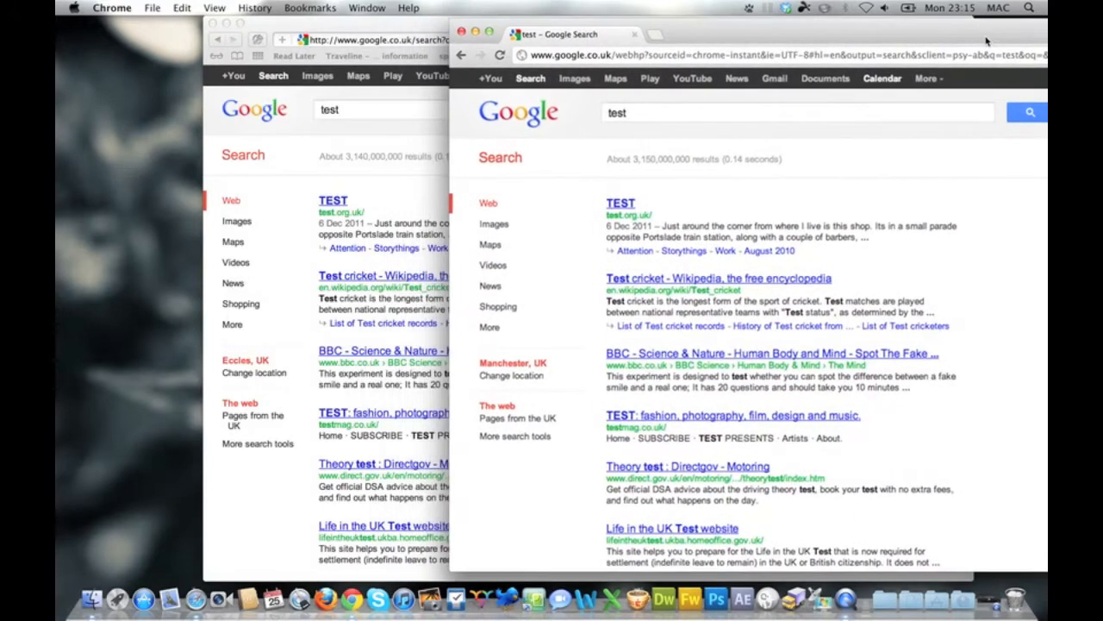
mouse_move(324, 275)
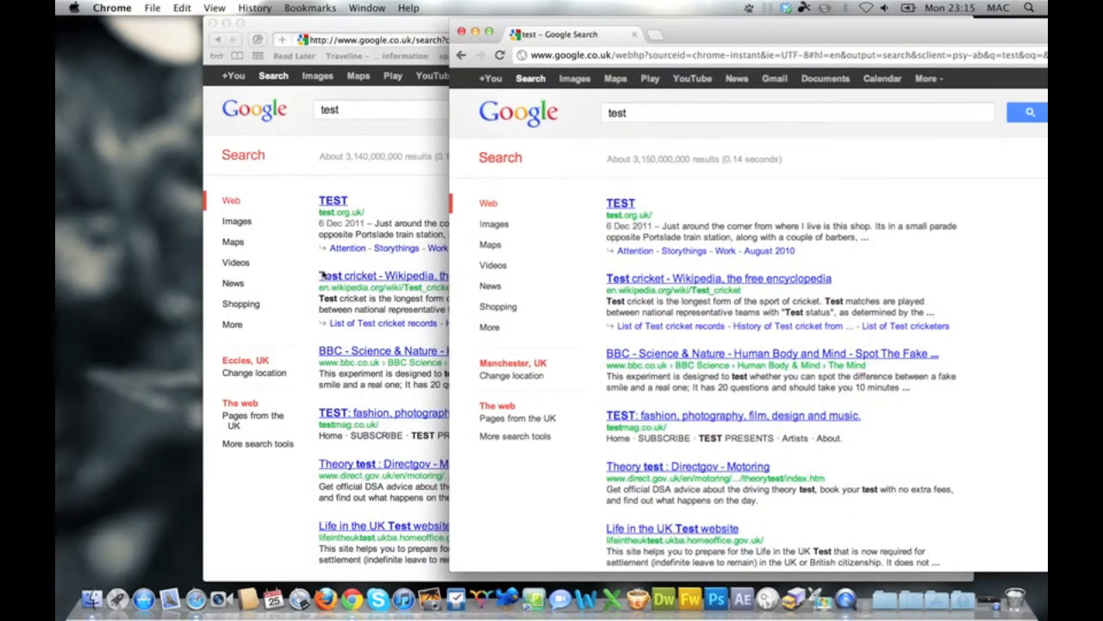
mouse_move(610, 279)
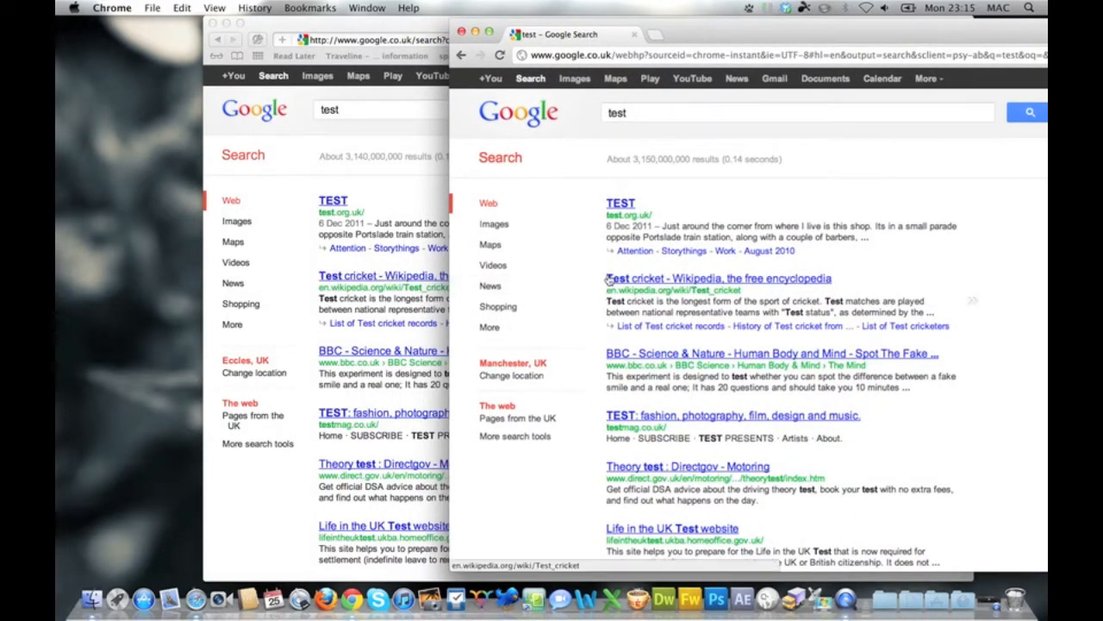
mouse_move(662, 290)
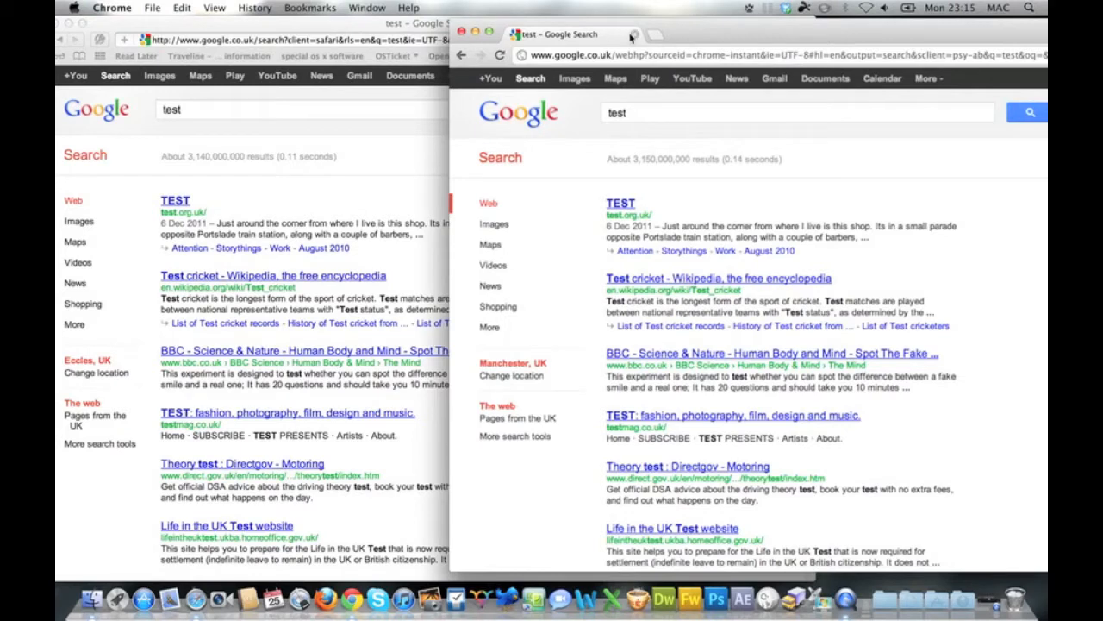
mouse_move(635, 38)
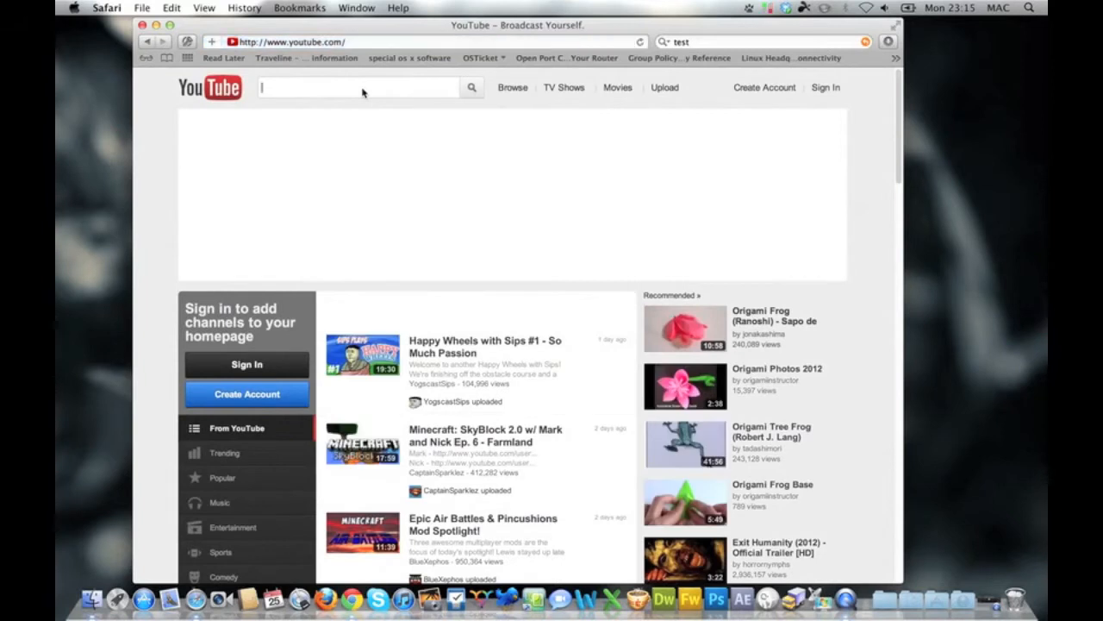
- Search YouTube for bbc 1080p using the suggestion list
type("bbc")
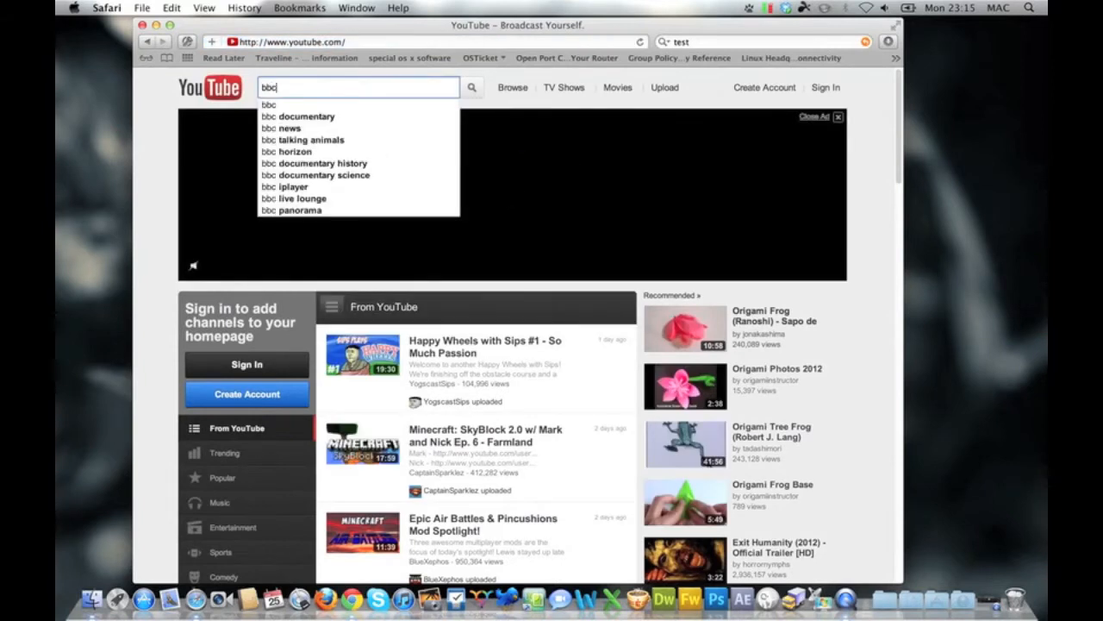
type("1080")
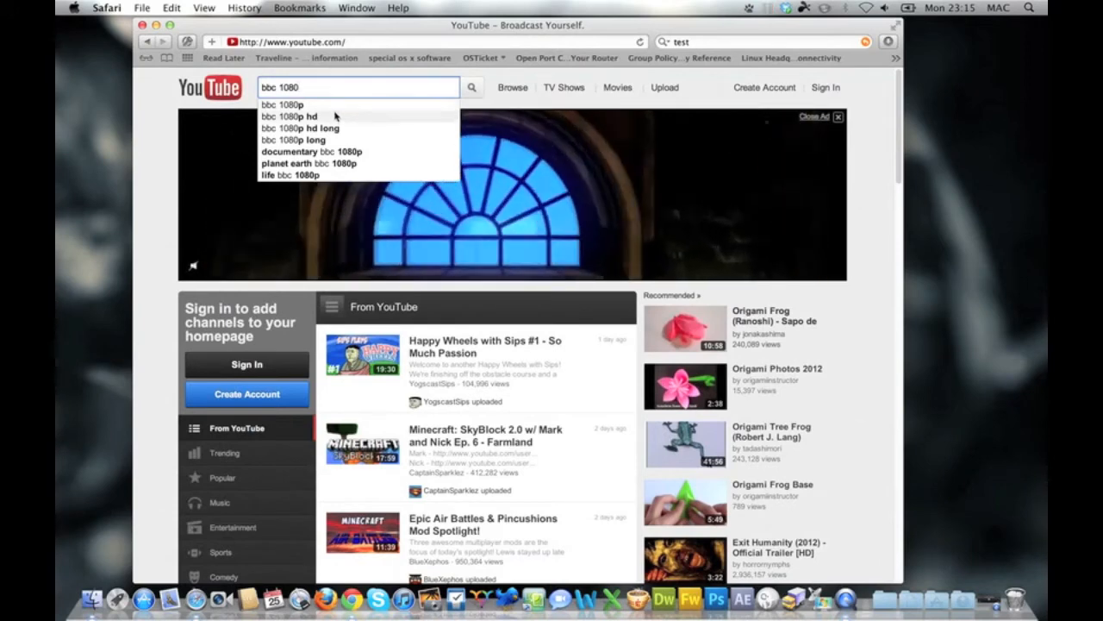
left_click(288, 105)
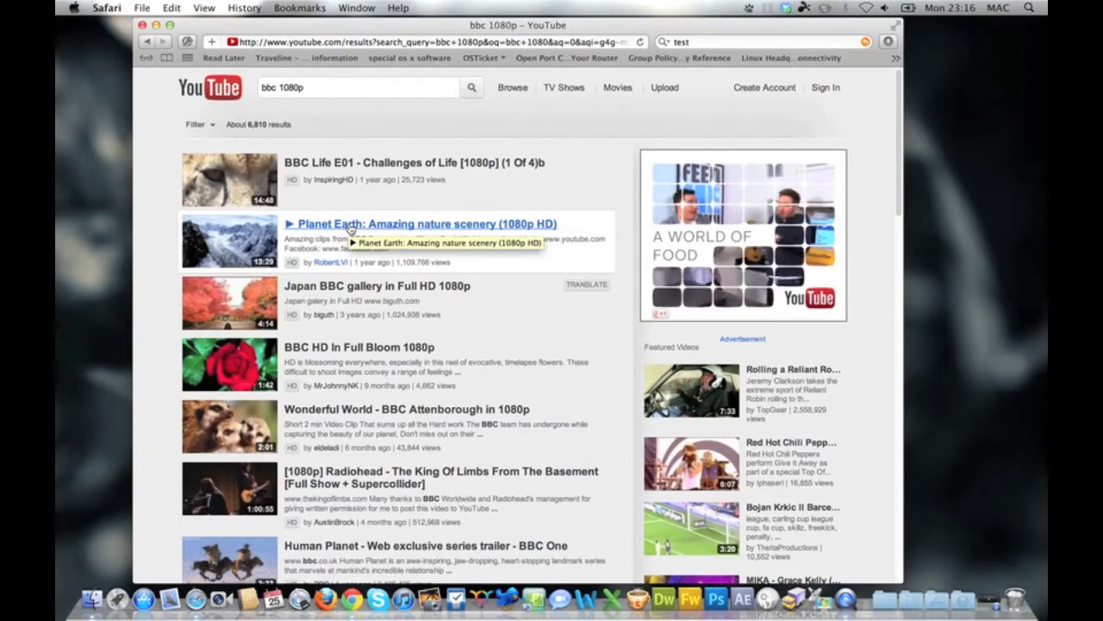
- Start playing BBC One's Human Planet web exclusive trailer from the results
scroll("down", 3)
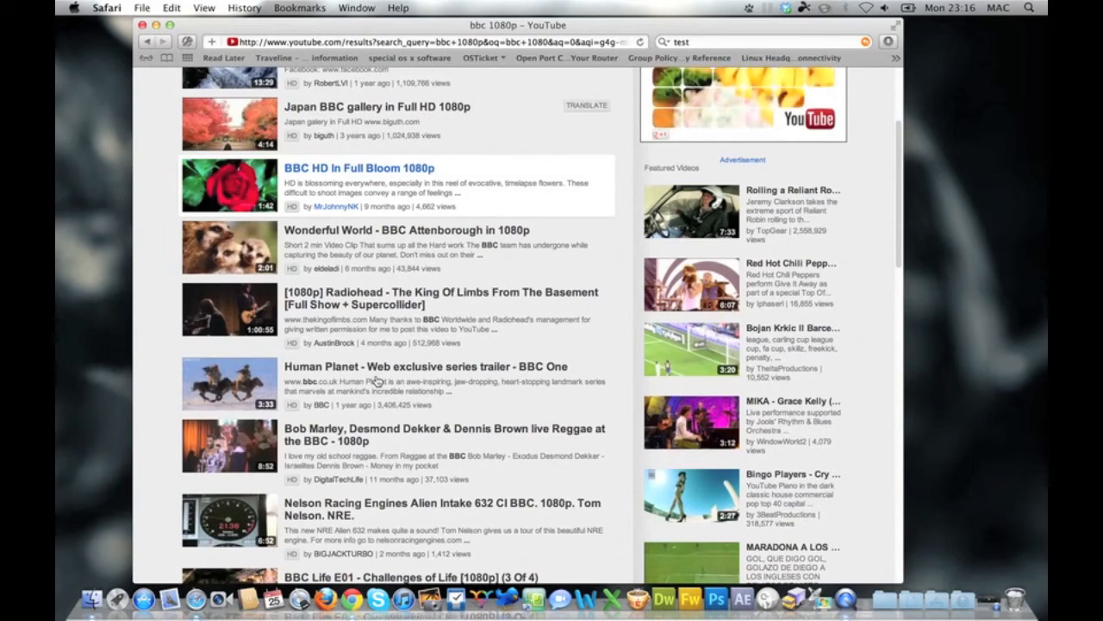
left_click(413, 365)
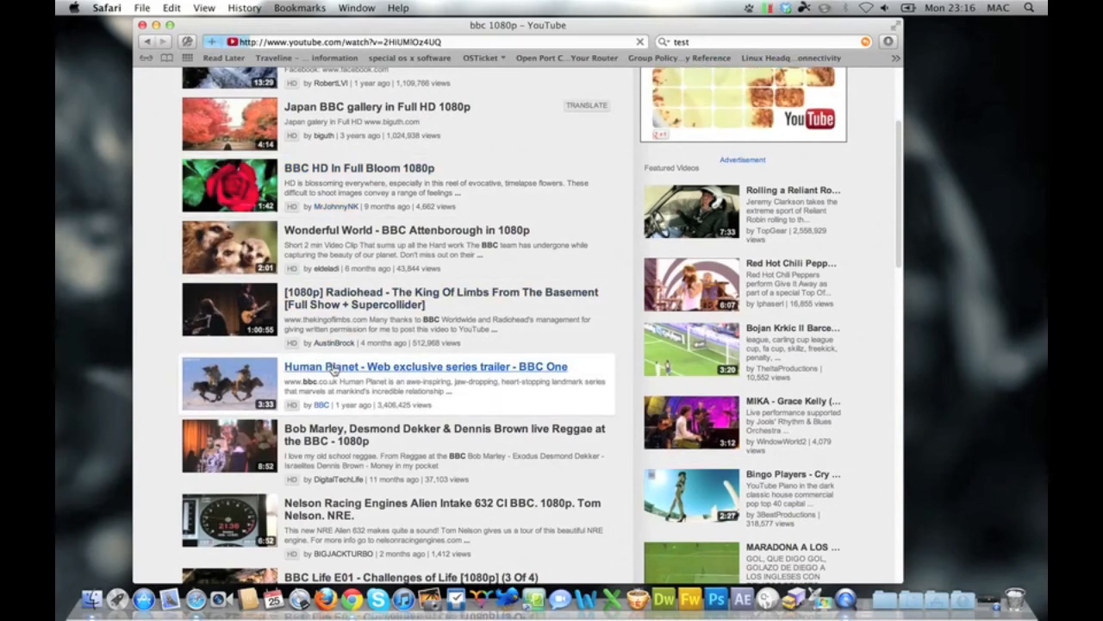
left_click(423, 366)
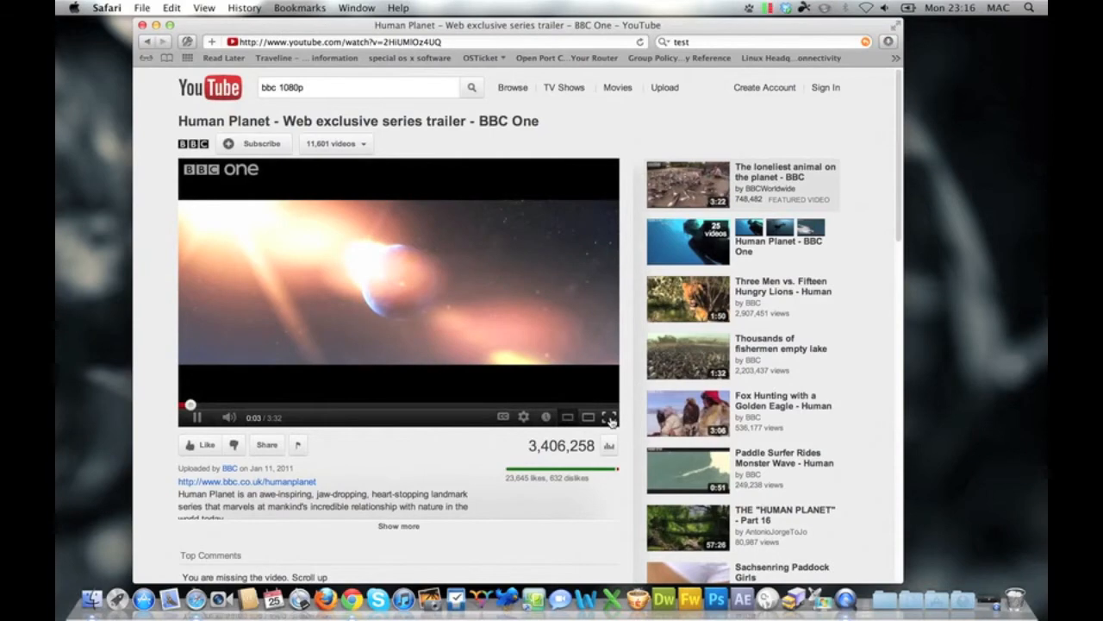
- Let the Human Planet trailer play, then close the Safari window to show the desktop
left_click(608, 415)
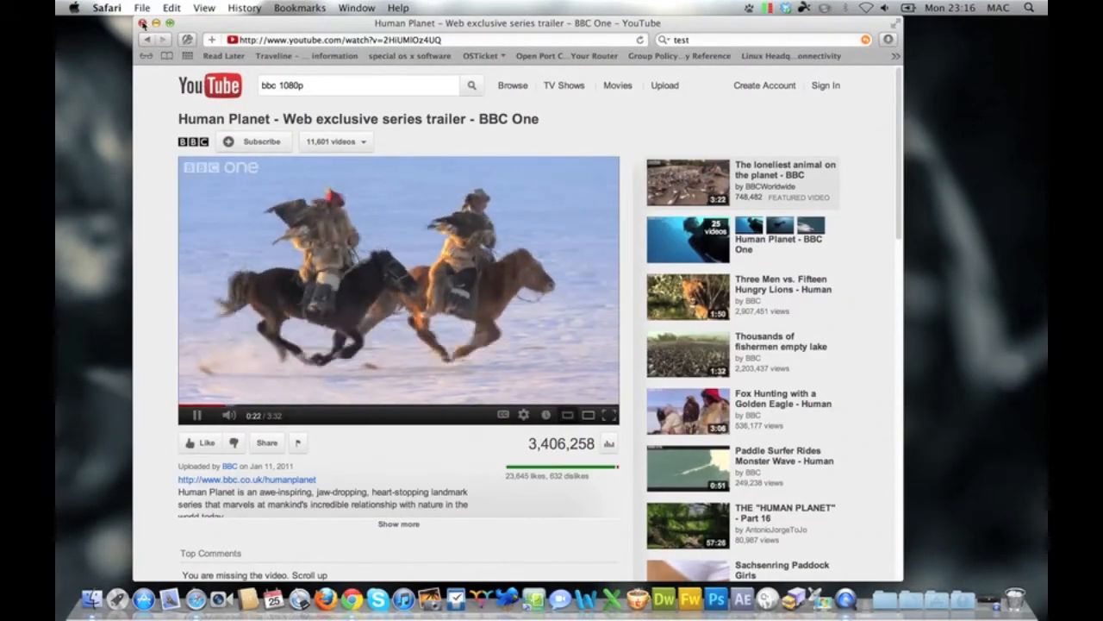
left_click(143, 24)
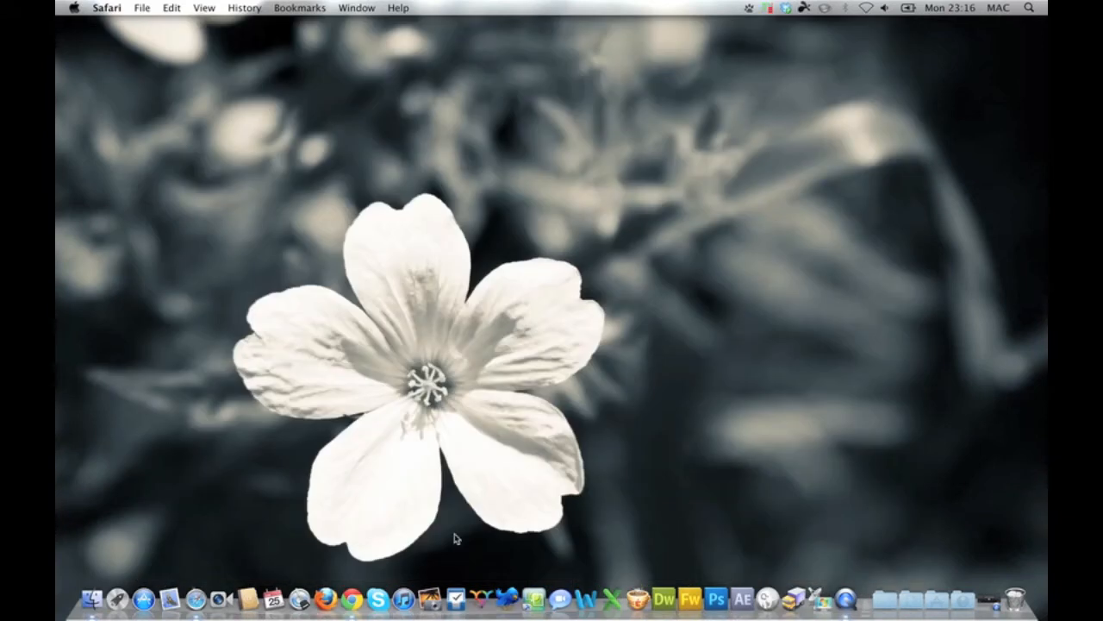
- Quit Google Chrome from its Dock menu
right_click(197, 599)
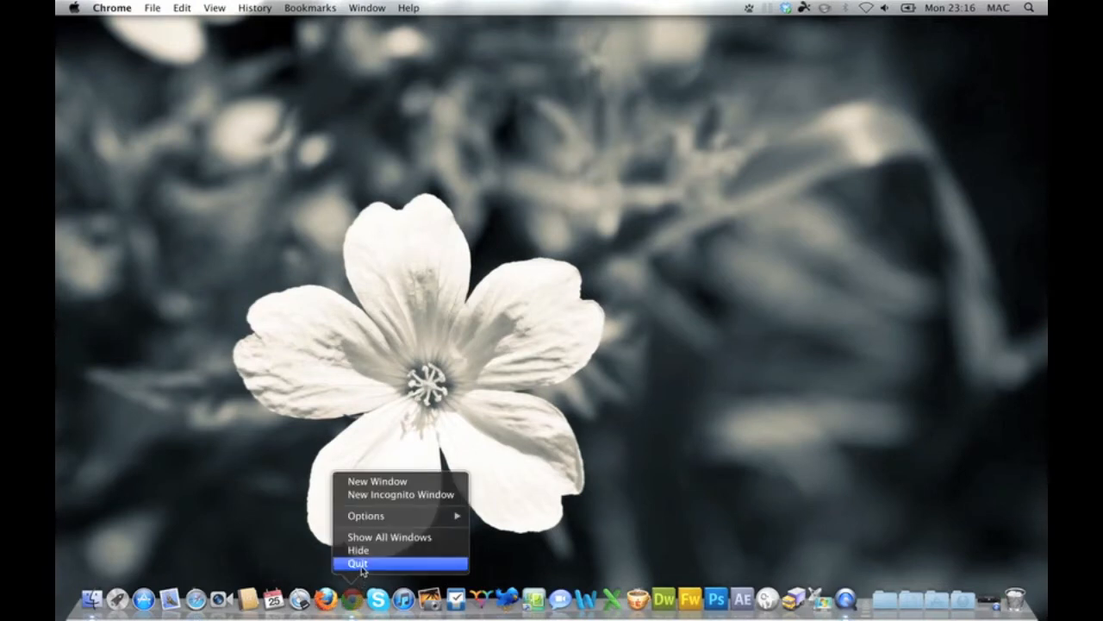
left_click(357, 562)
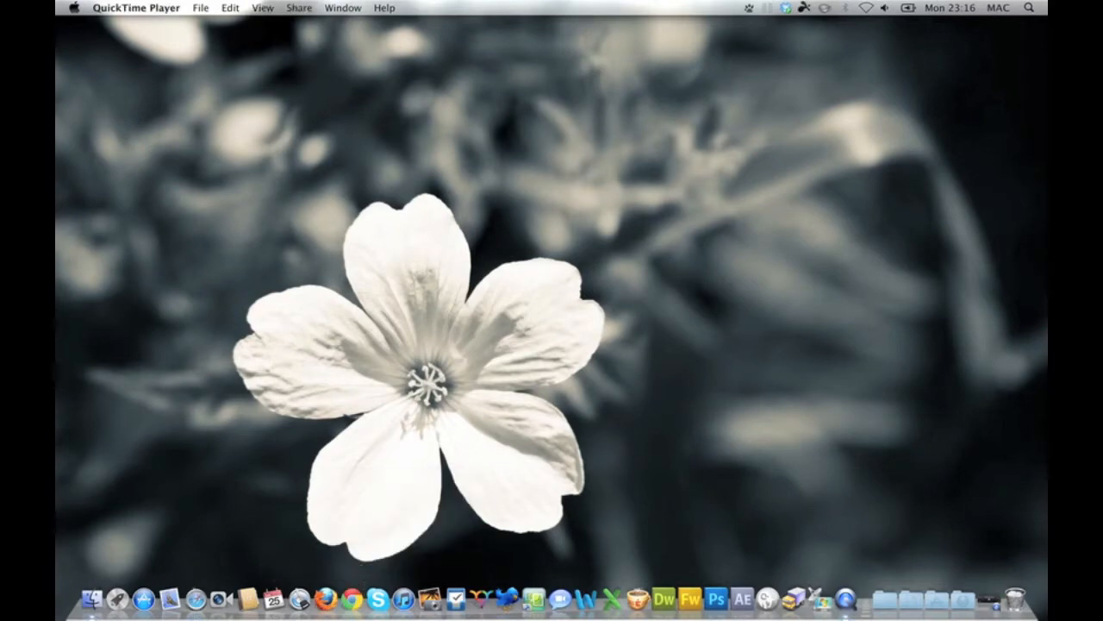
- Launch Blackmagic Disk Speed Test through a Spotlight search
left_click(1027, 7)
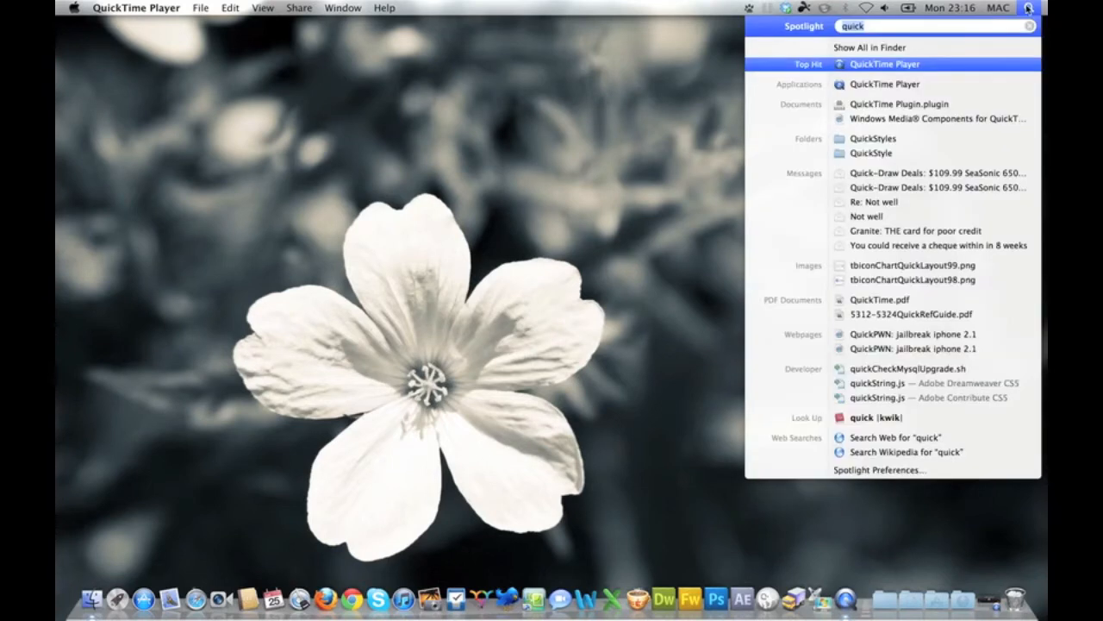
type("b")
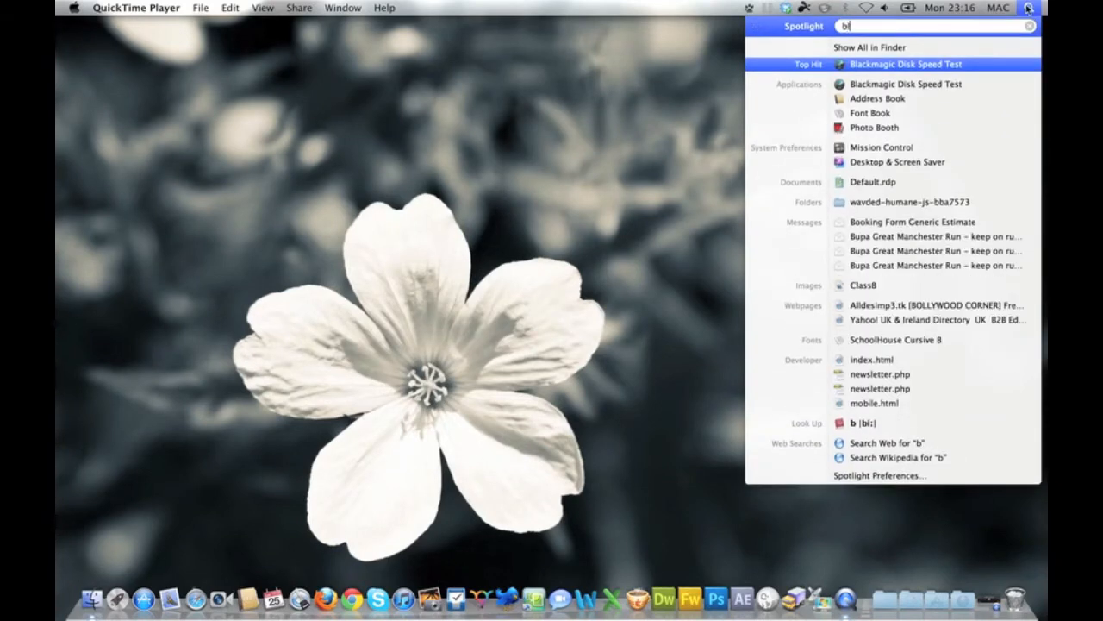
type("a")
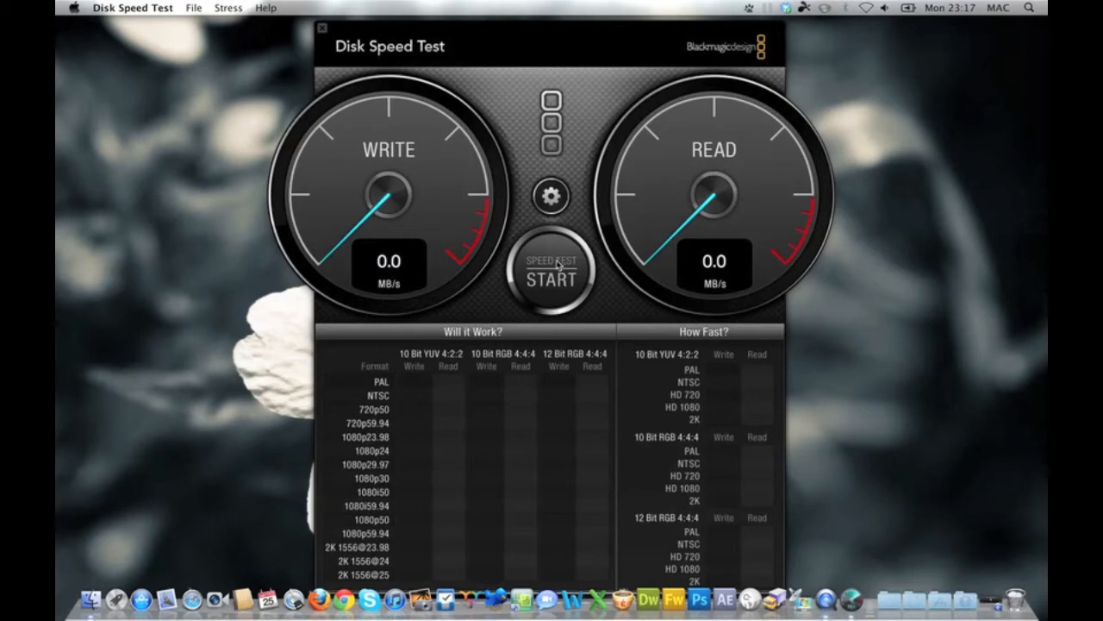
- Close Disk Speed Test and play On The Table, the first iTunes library song
left_click(552, 274)
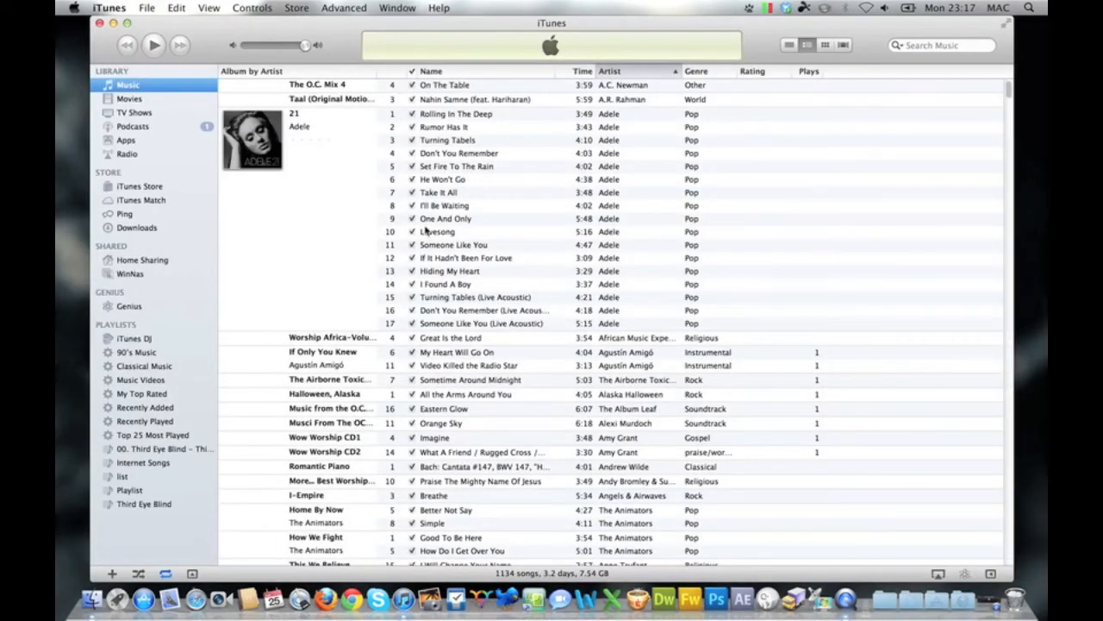
double_click(445, 84)
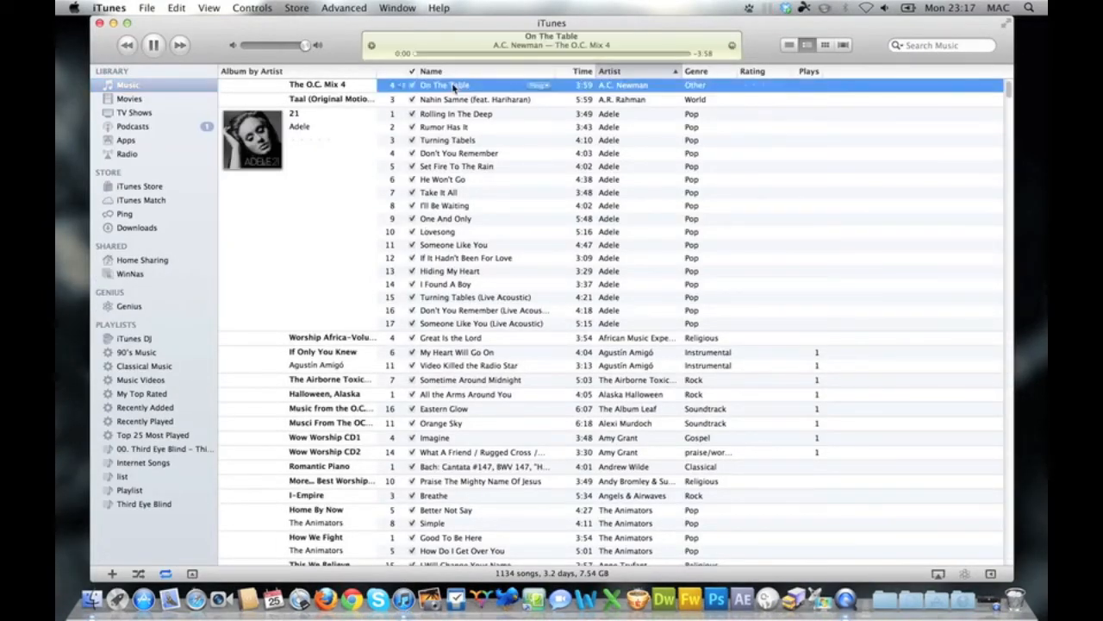